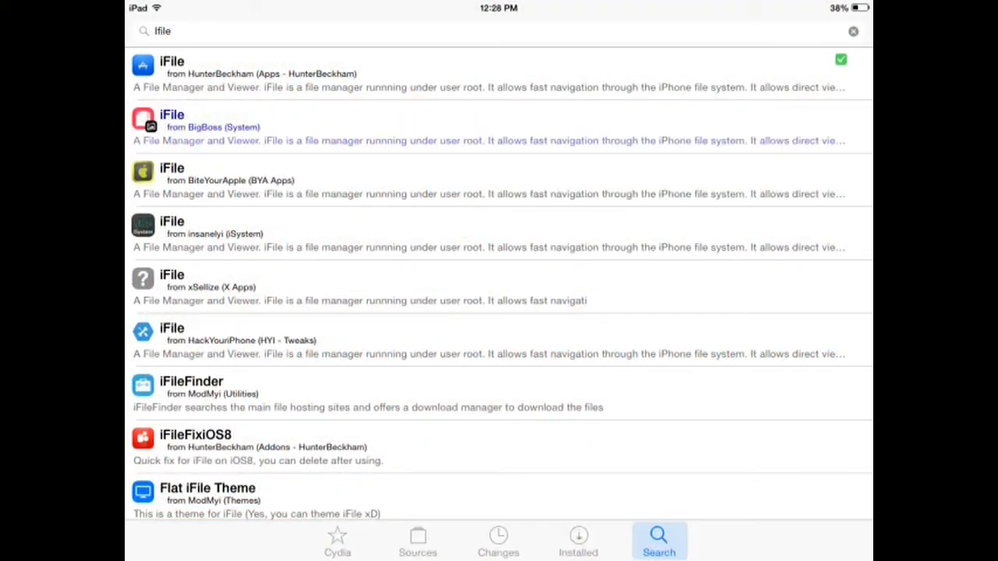
# - Show Cydia's Individual Sources list and scroll through every installed repository
pyautogui.click(418, 542)
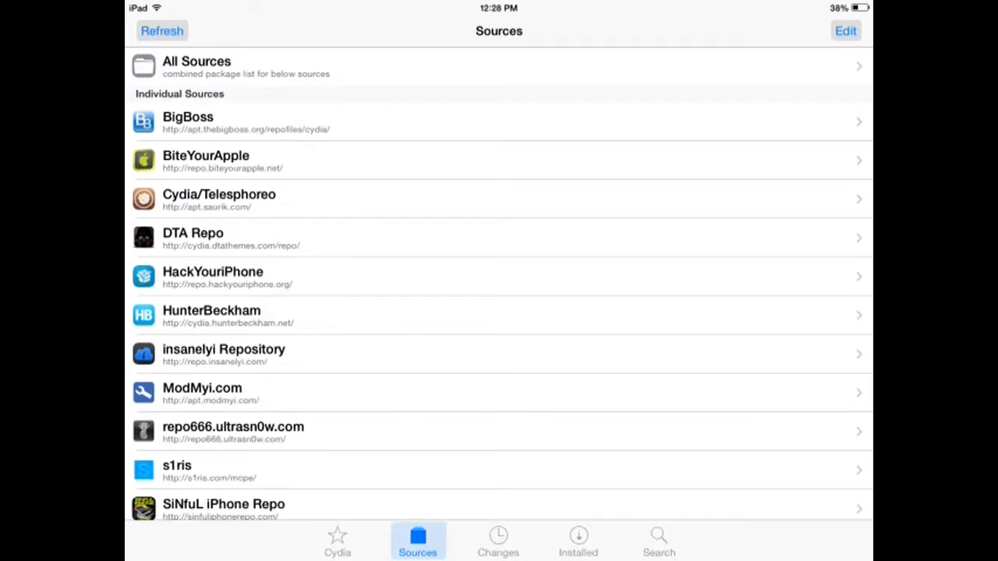
pyautogui.scroll(-3)
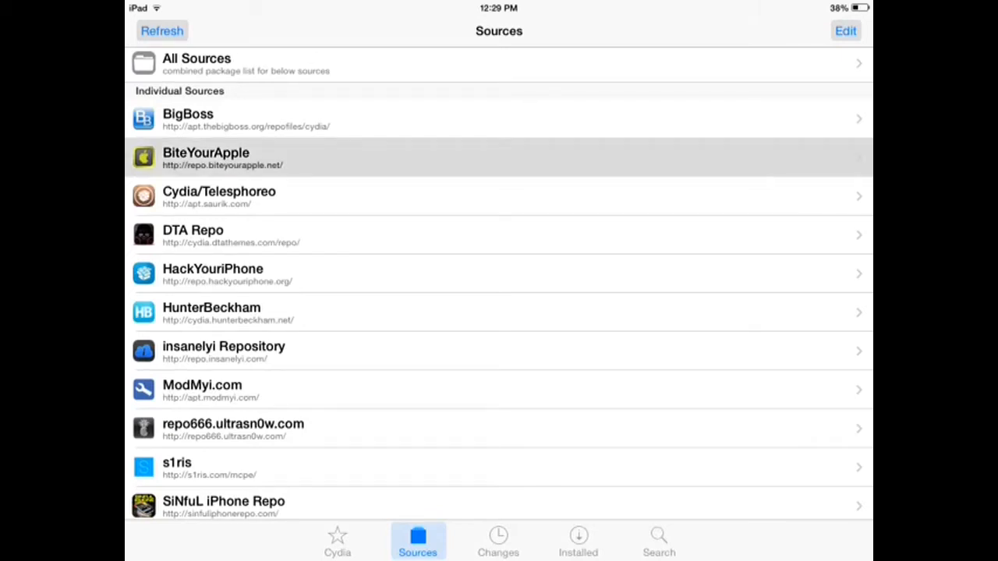
pyautogui.scroll(-3)
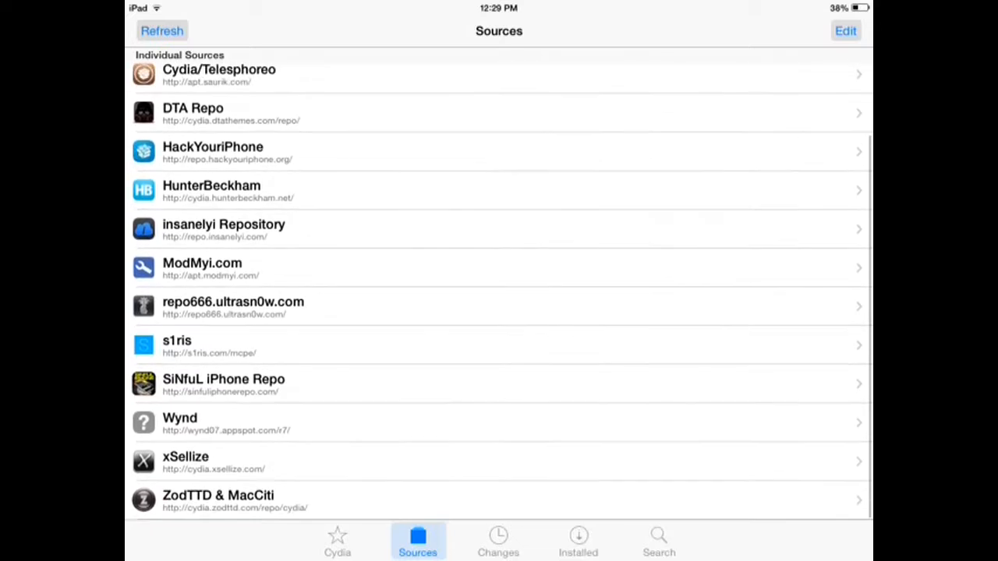
pyautogui.scroll(-3)
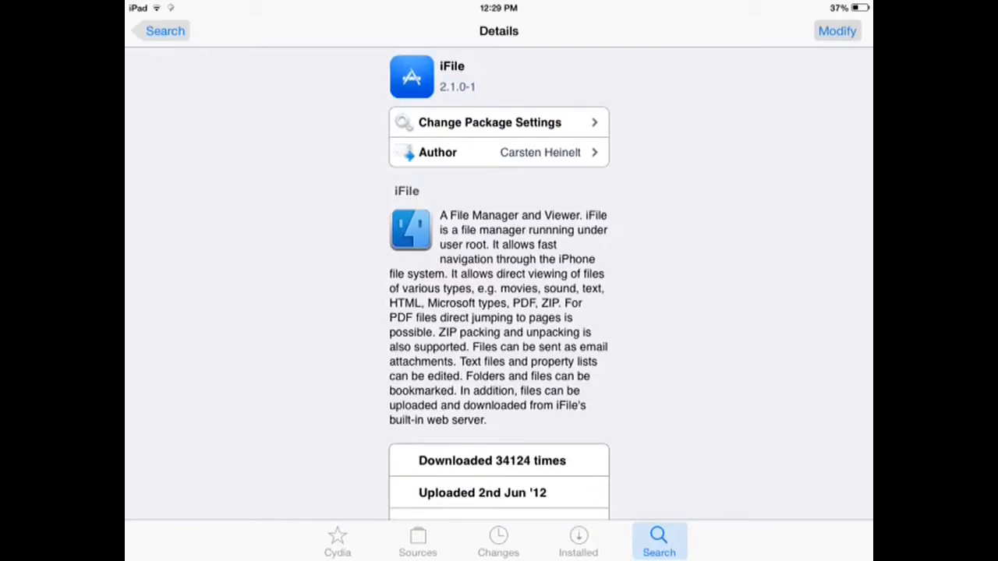
# - Look over the iFile 2.1.0-1 details, go back to the search results and leave Cydia
pyautogui.scroll(-3)
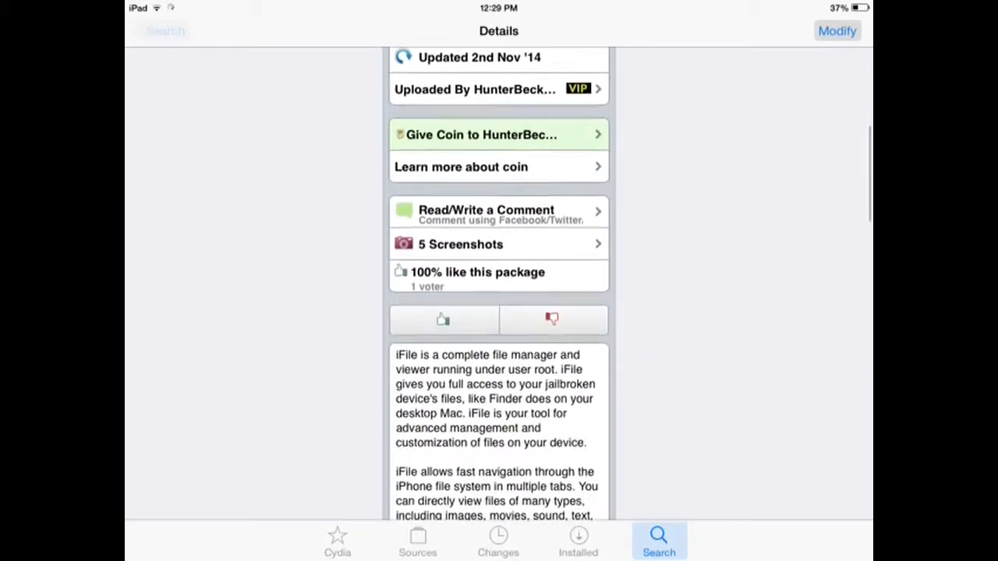
pyautogui.click(165, 31)
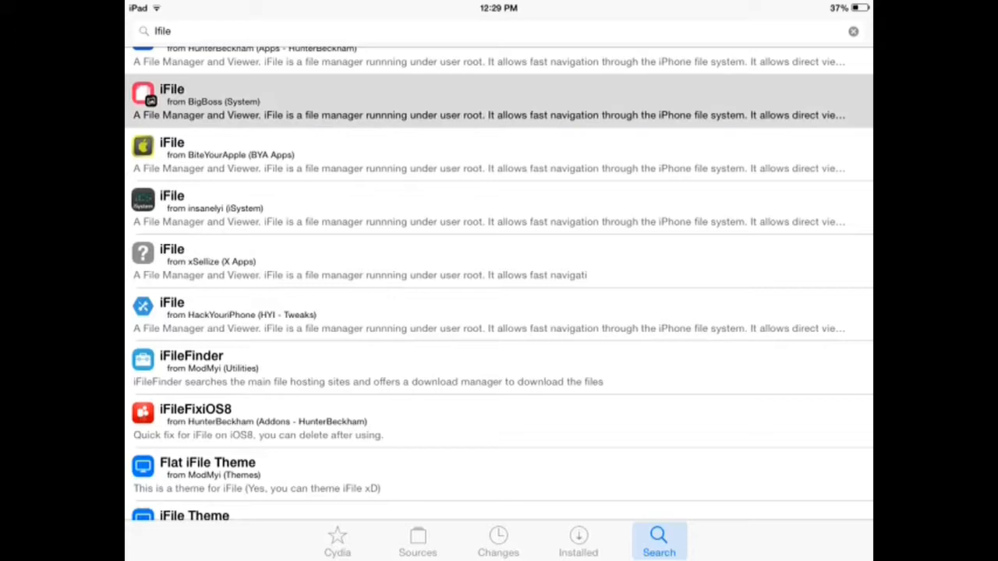
pyautogui.scroll(-3)
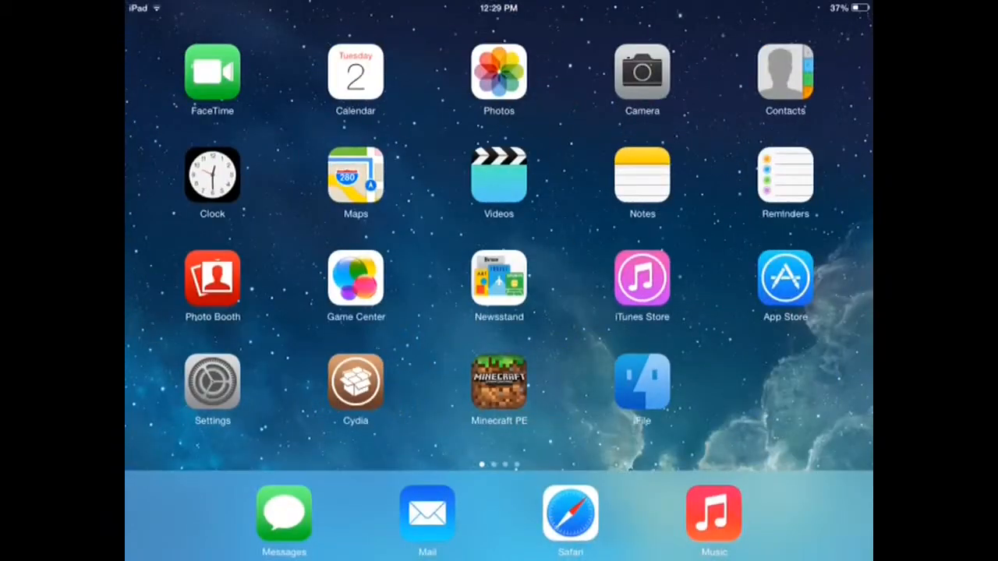
# - Launch Safari from the dock to a blank page
pyautogui.click(499, 382)
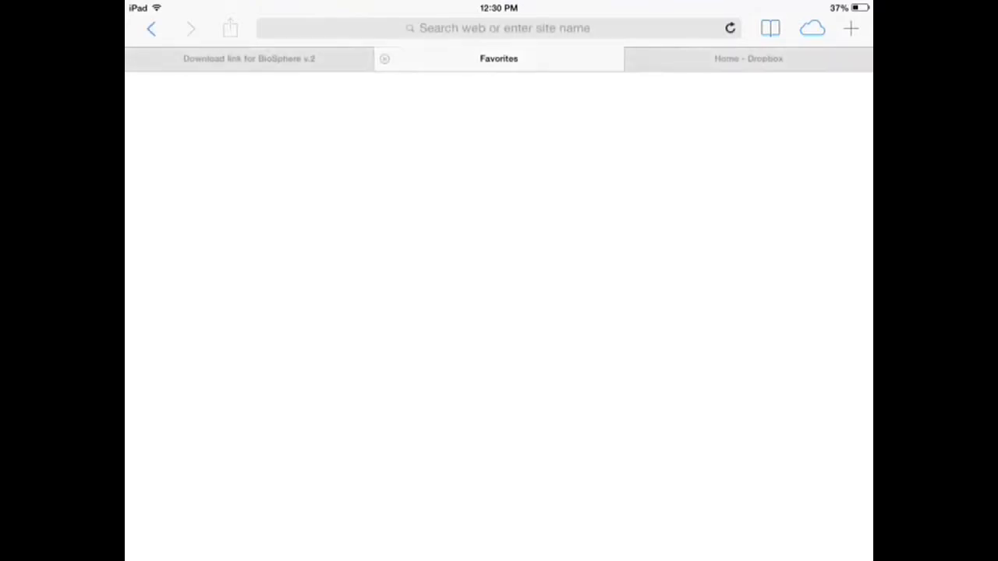
# - Switch to the BioSphere v.2 post and follow its download link to the Dropbox page
pyautogui.click(250, 59)
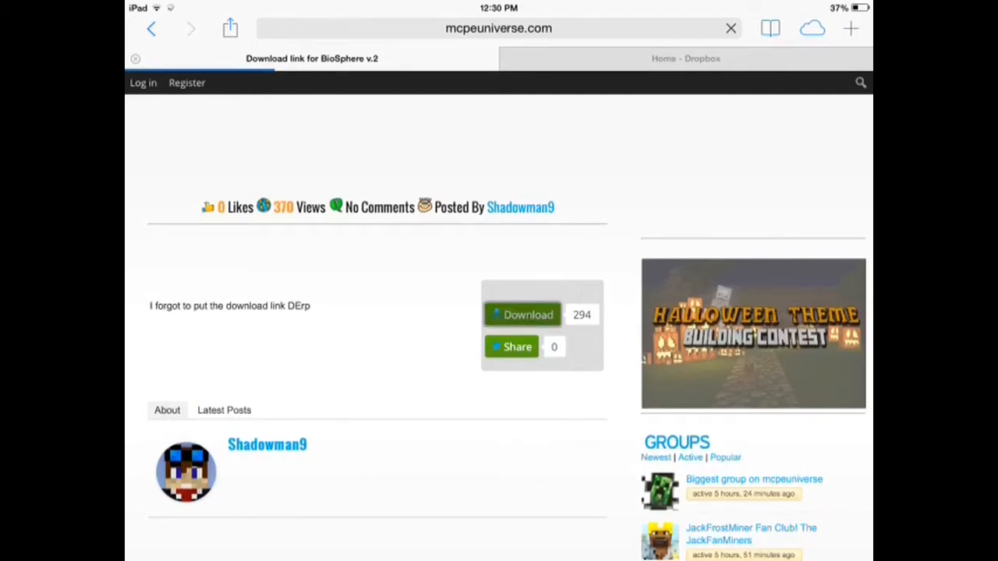
pyautogui.click(528, 315)
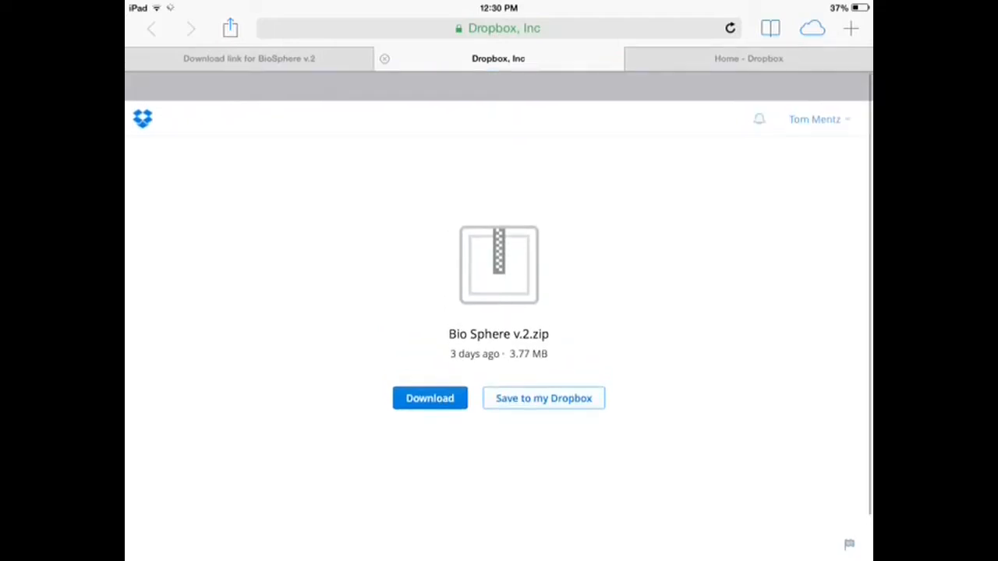
# - Dismiss the save-to-Dropbox prompt and download Bio Sphere v.2.zip directly instead
pyautogui.click(542, 398)
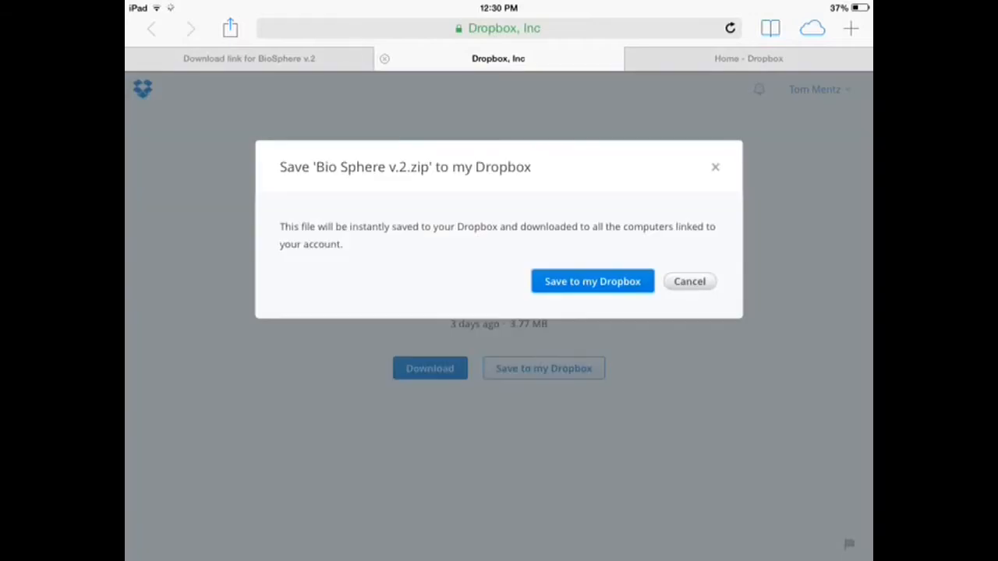
pyautogui.click(689, 280)
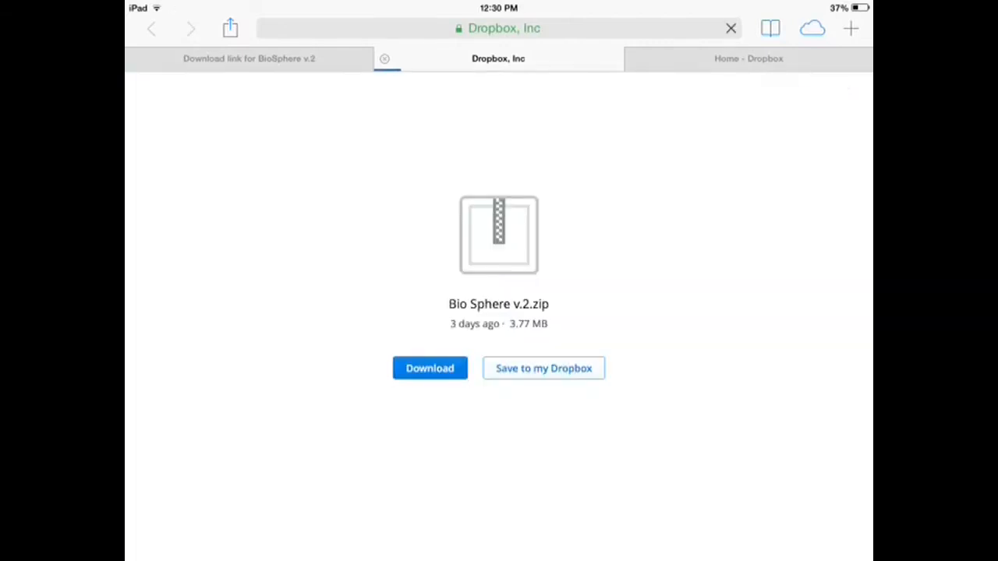
pyautogui.click(430, 368)
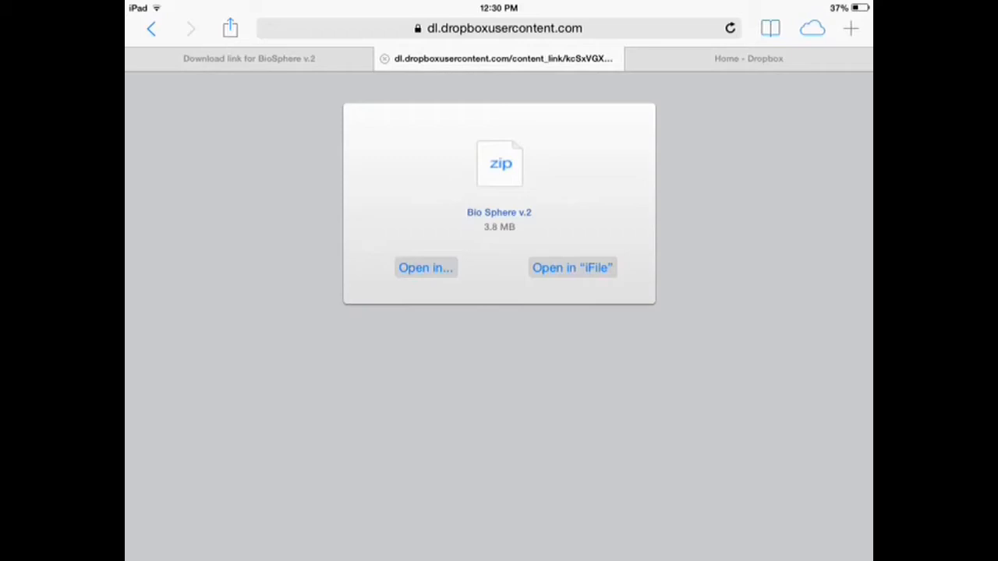
# - Send the downloaded zip to iFile, landing in Documents as Bio Sphere v.2 (1).zip
pyautogui.click(572, 268)
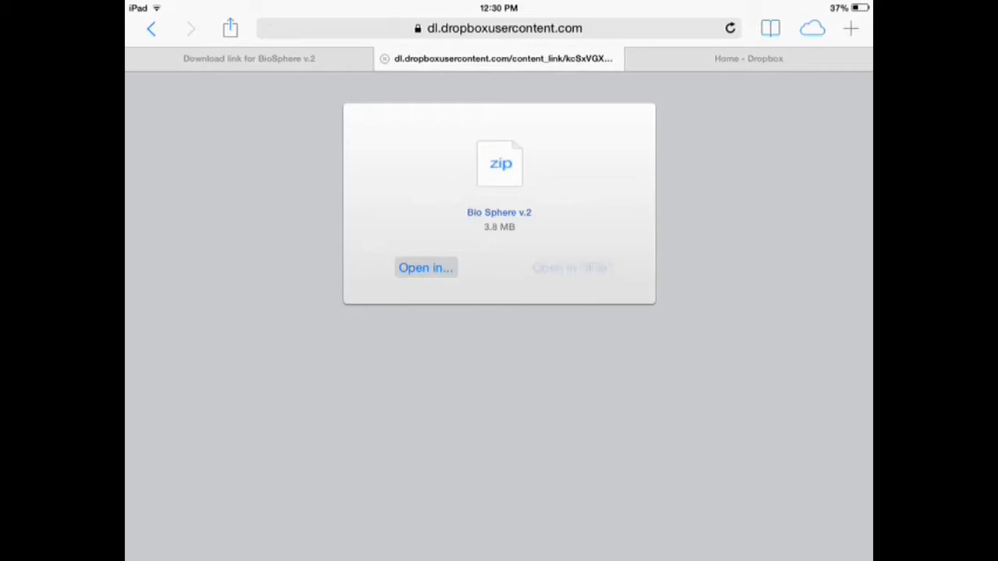
pyautogui.click(425, 268)
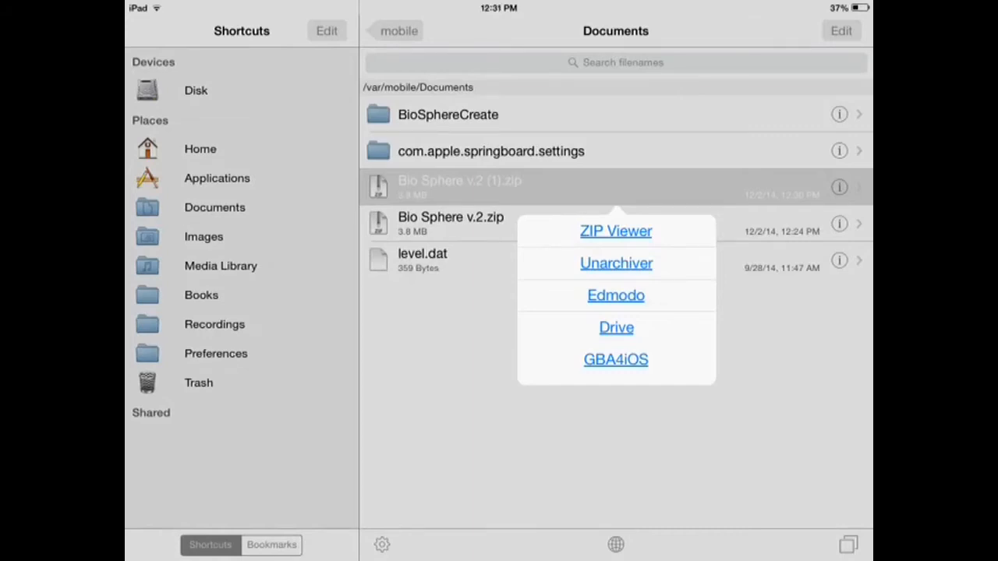
# - Extract Bio Sphere v.2 (1).zip with Unarchiver into Documents and close the result log
pyautogui.click(614, 262)
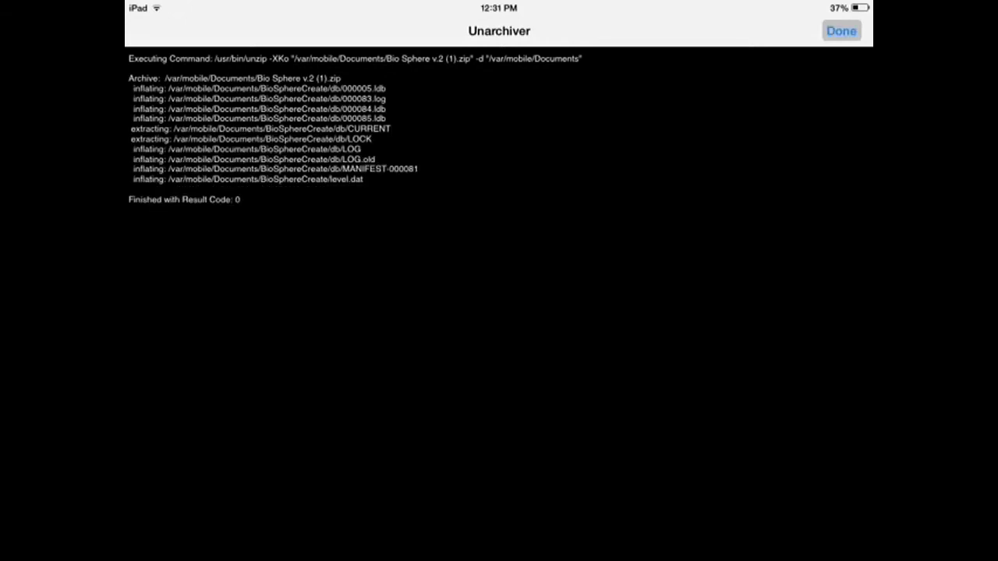
pyautogui.click(842, 31)
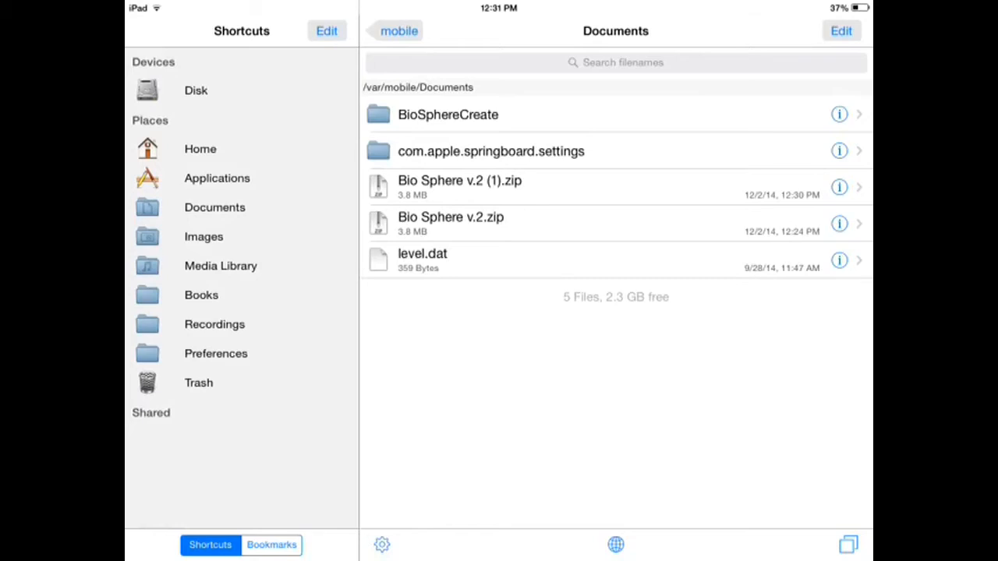
pyautogui.click(448, 113)
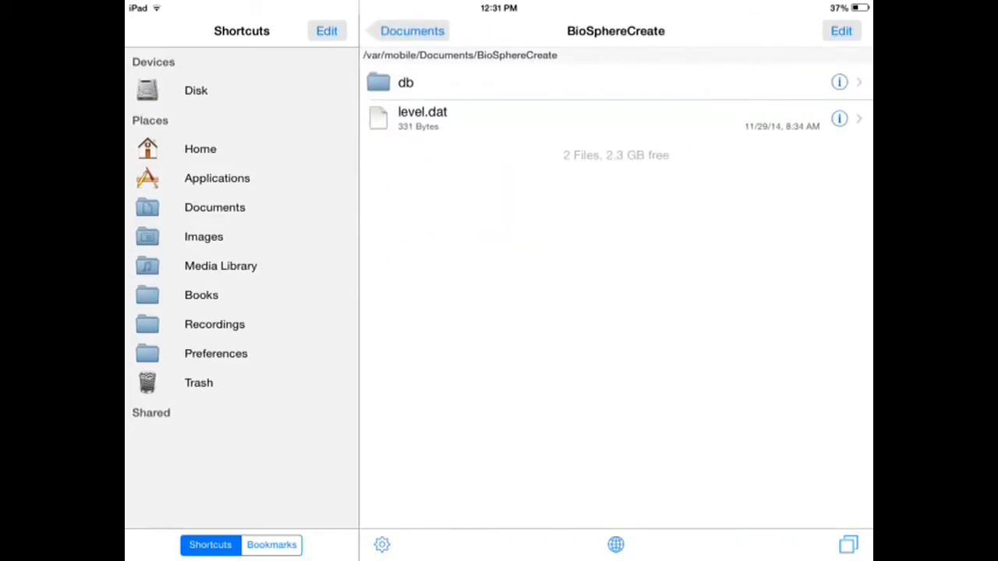
pyautogui.click(838, 81)
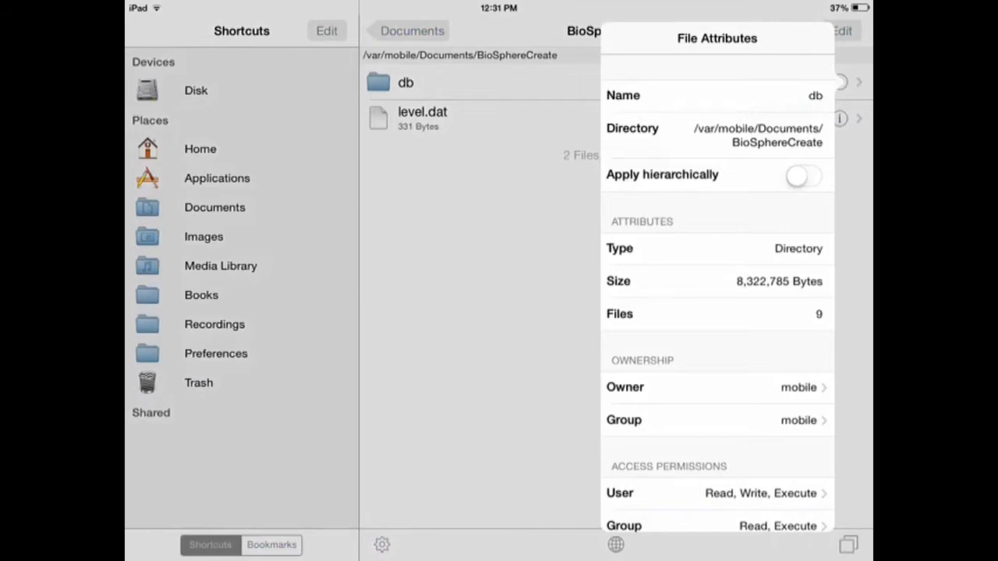
pyautogui.click(422, 118)
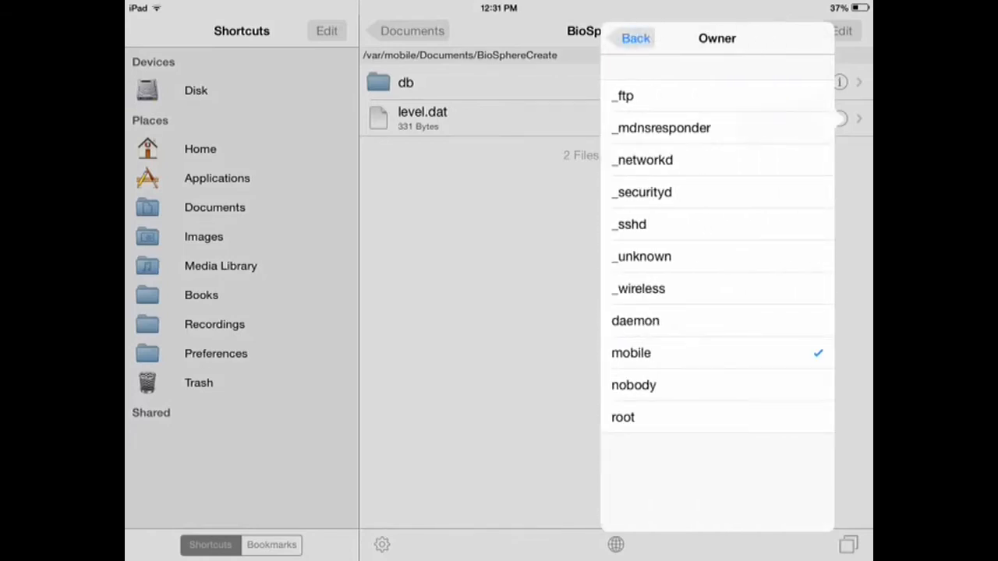
pyautogui.click(636, 38)
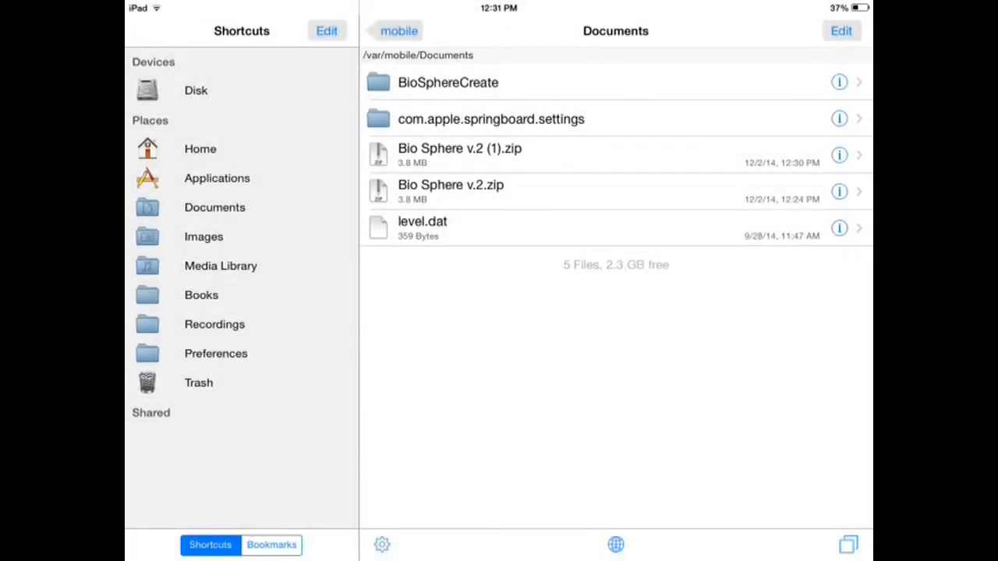
# - Select the BioSphereCreate folder in Documents and copy it to the clipboard
pyautogui.click(841, 32)
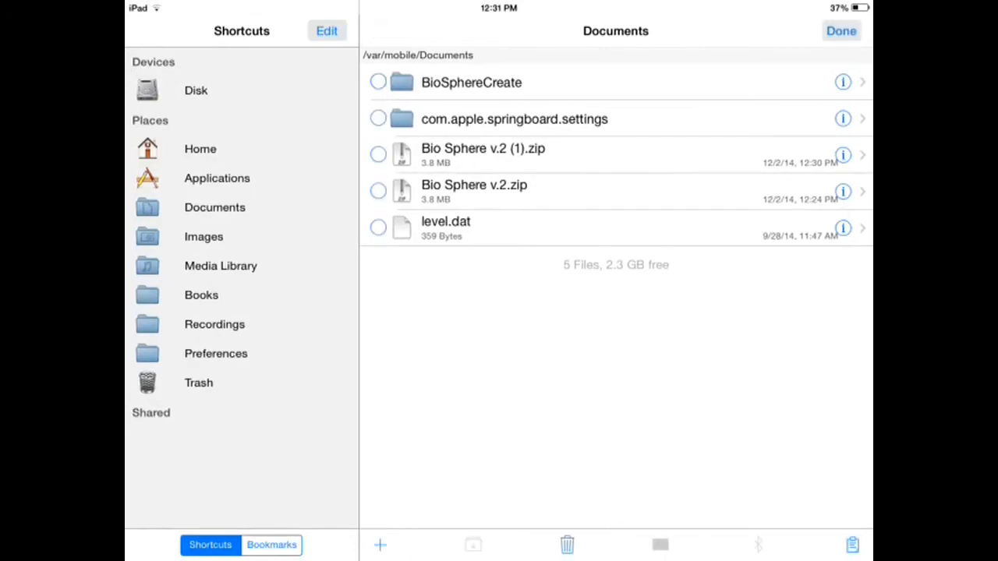
pyautogui.click(378, 81)
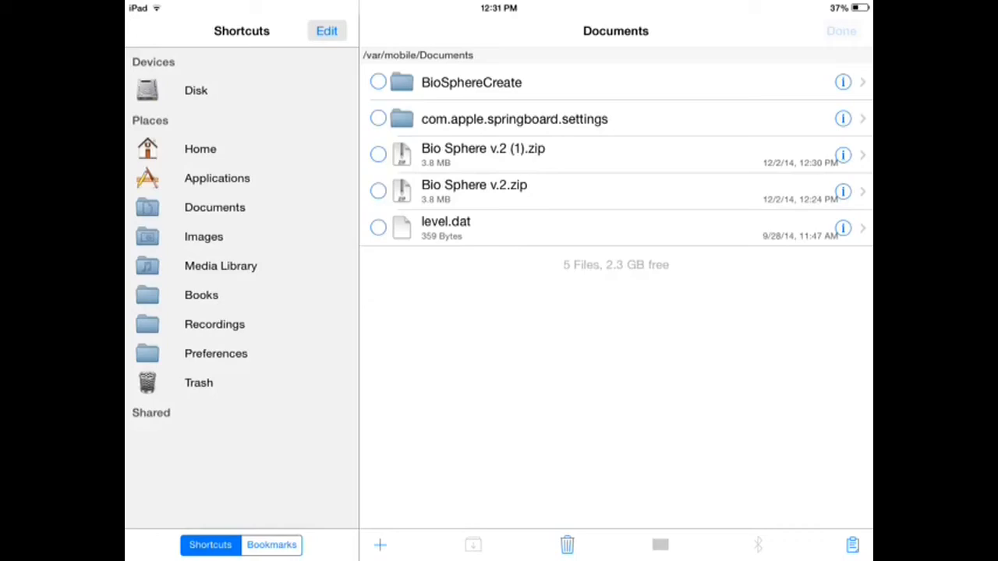
pyautogui.click(217, 178)
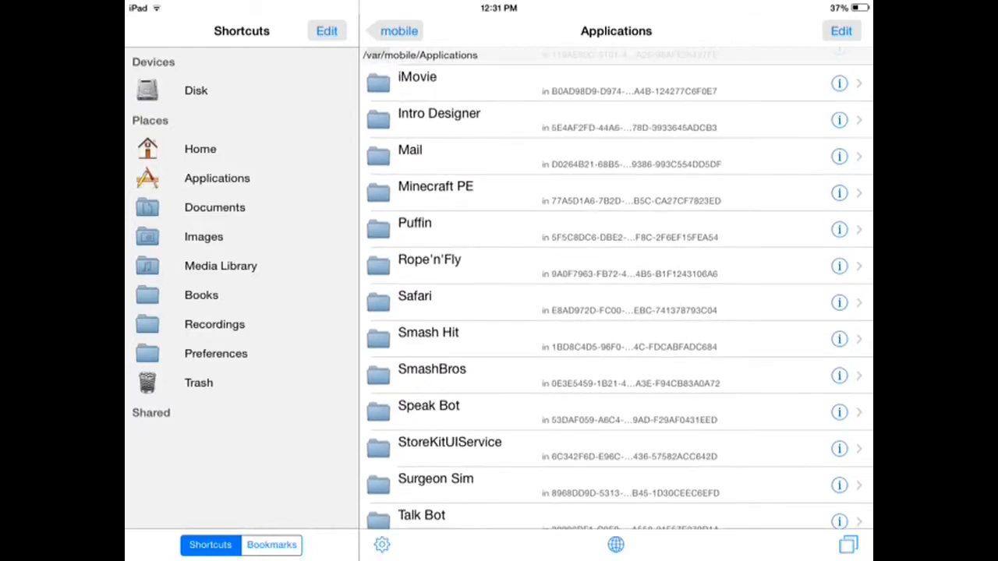
# - Navigate into Minecraft PE > games > com.mojang > minecraftWorlds to paste the world there
pyautogui.click(436, 194)
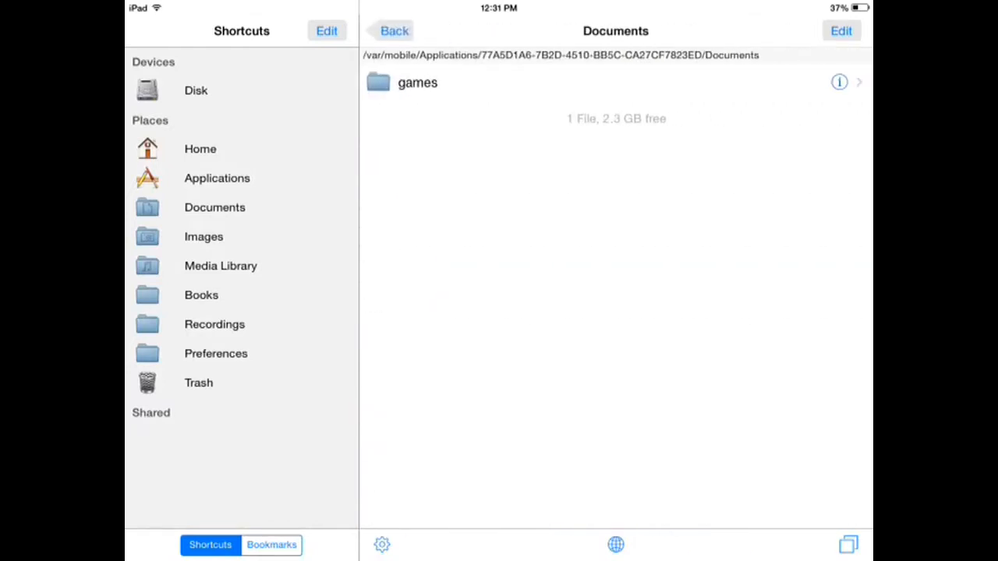
pyautogui.click(418, 81)
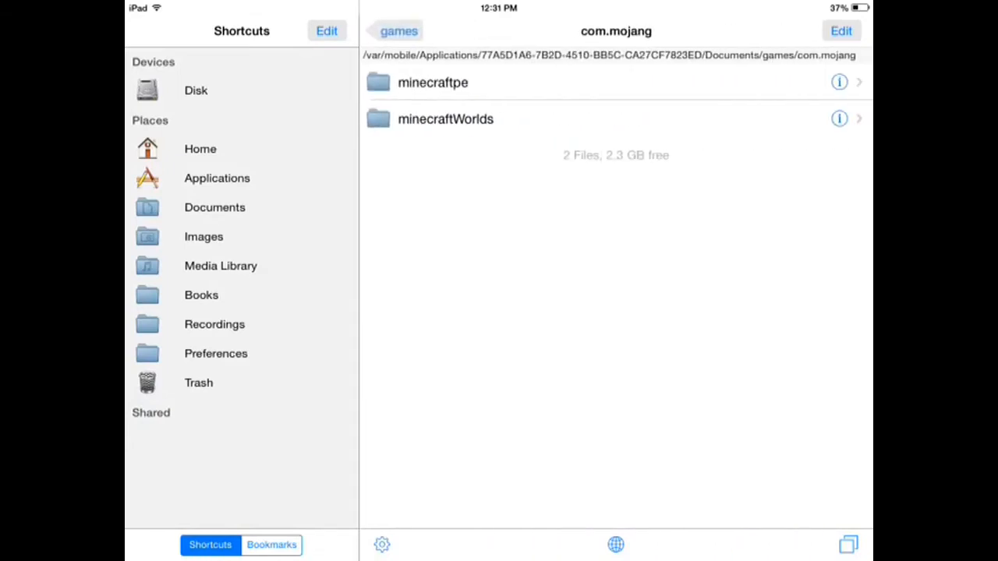
pyautogui.click(446, 118)
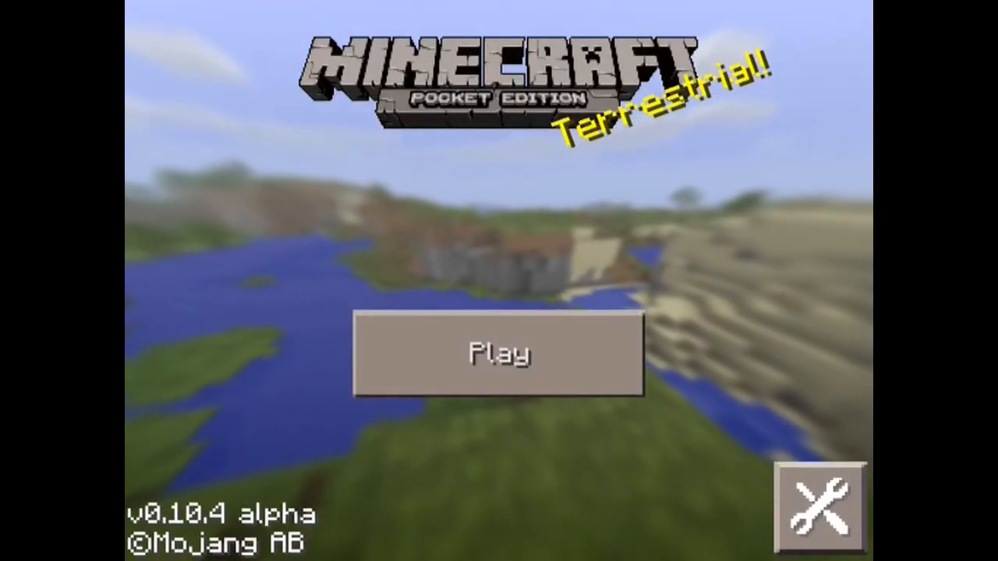
# - Choose BioSphereMicro from the saved worlds and load it in survival mode
pyautogui.click(499, 353)
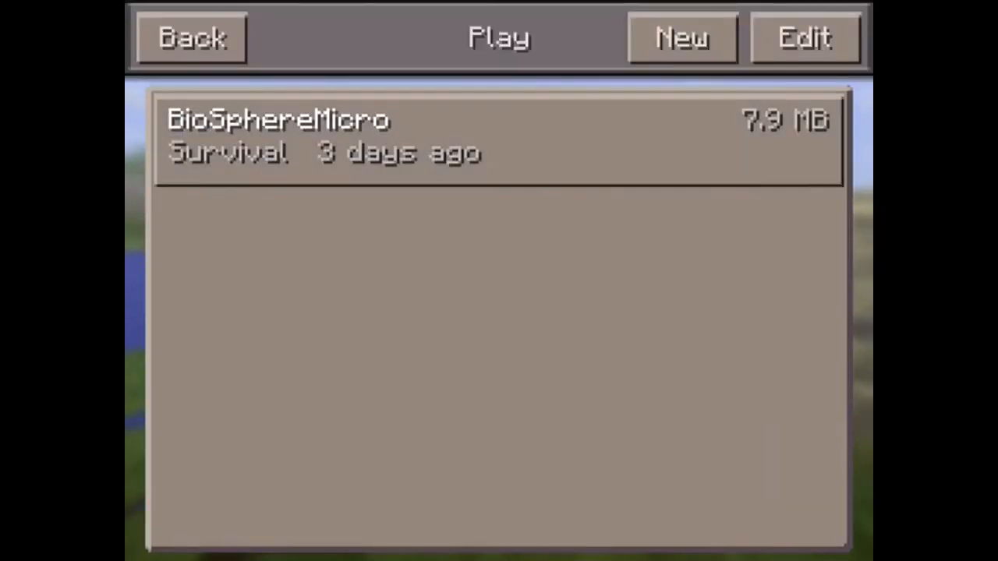
pyautogui.click(499, 141)
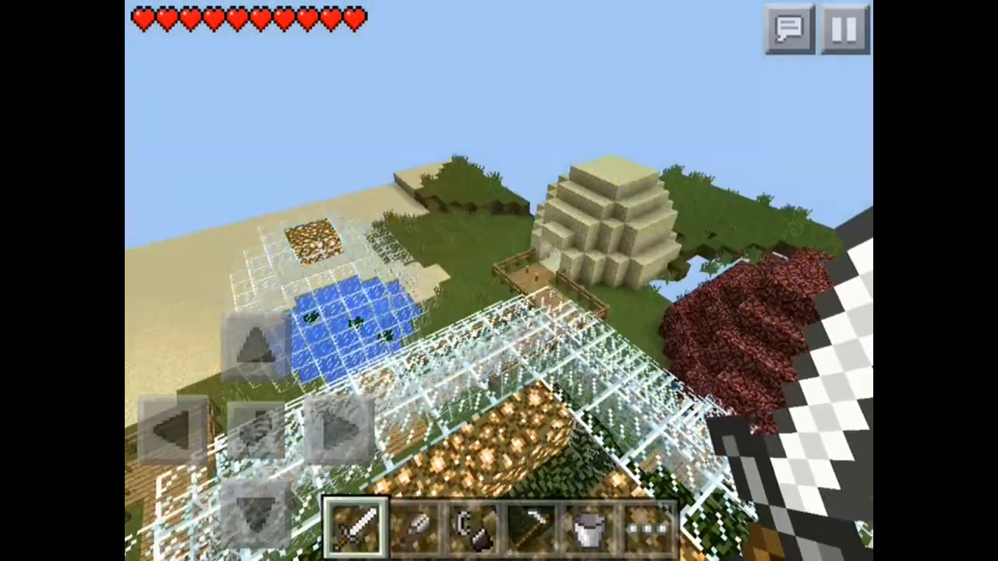